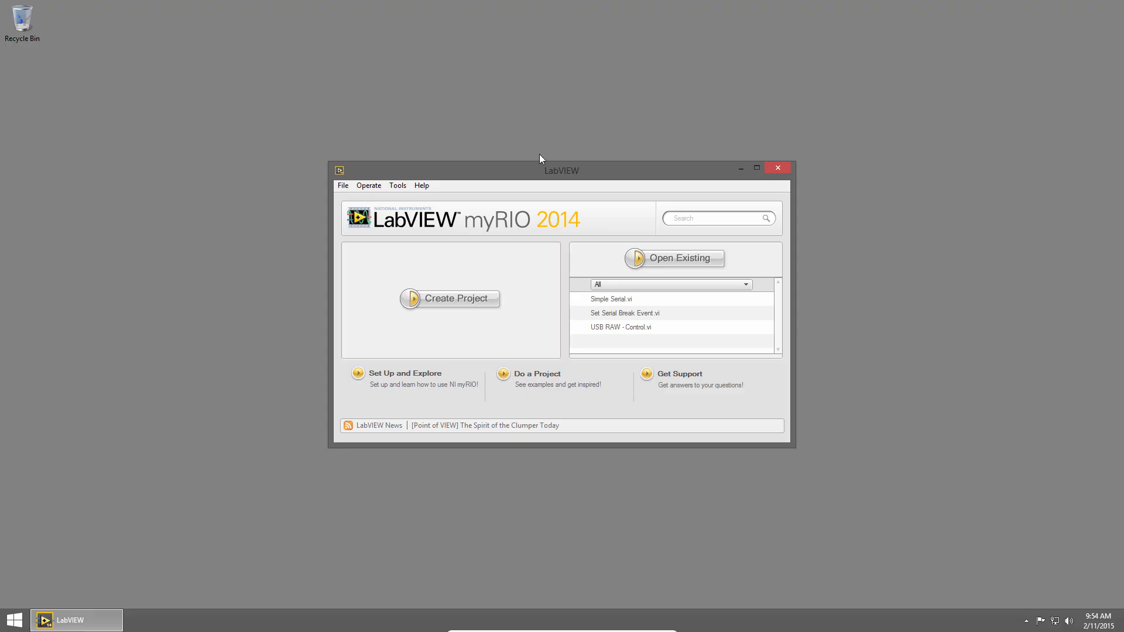
mouse_move(520, 175)
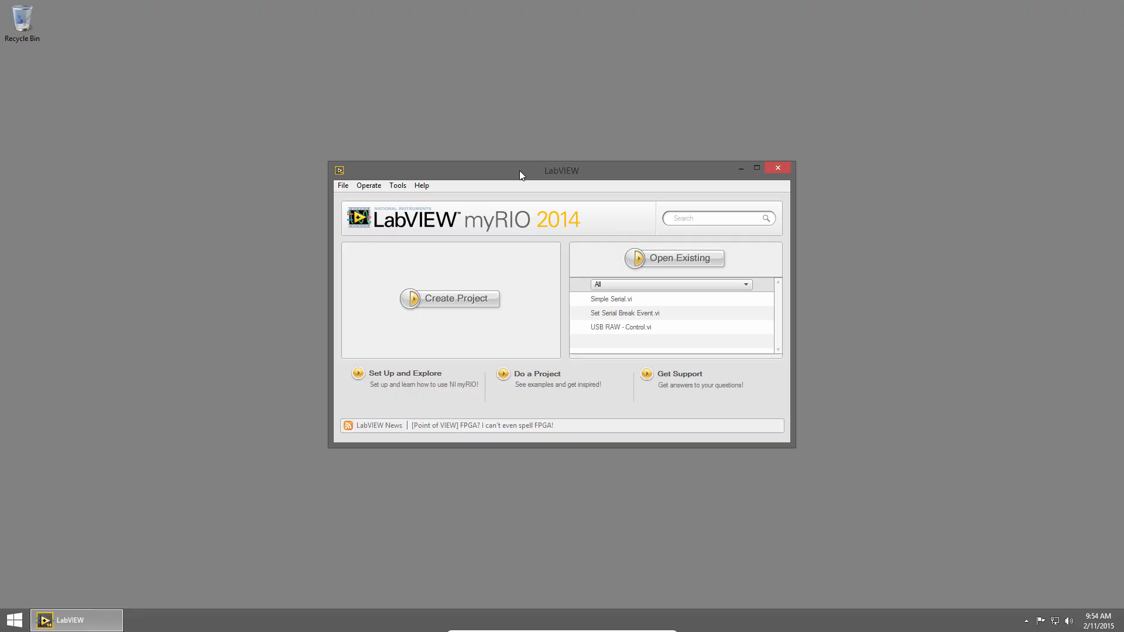
Create a new blank VI (Untitled 45) from the Getting Started window's File menu
click(342, 185)
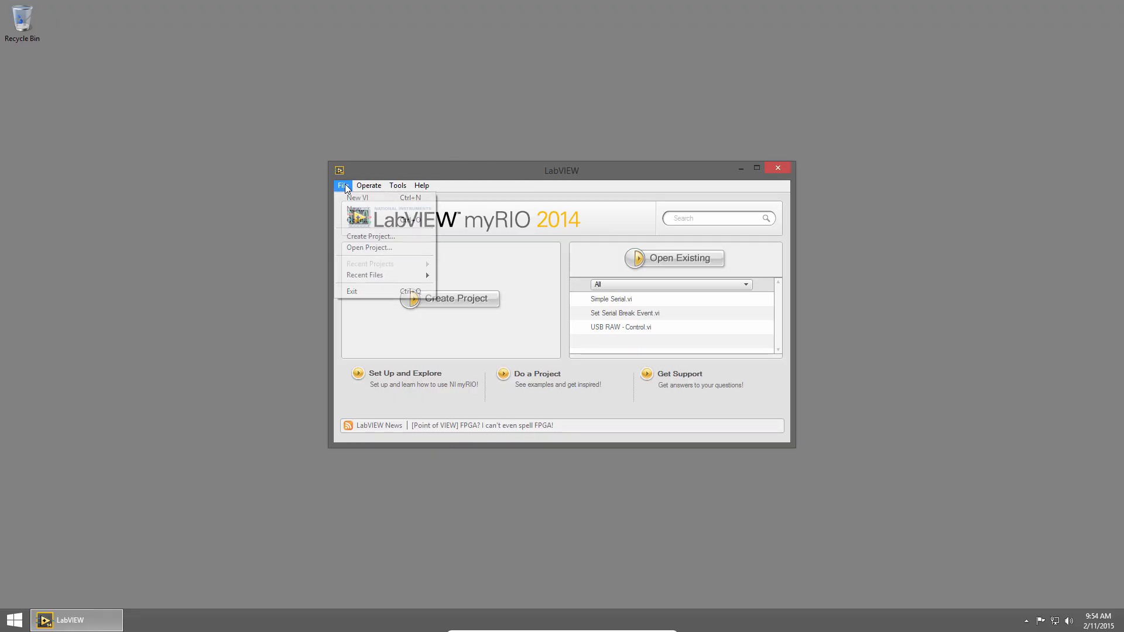
mouse_move(386, 201)
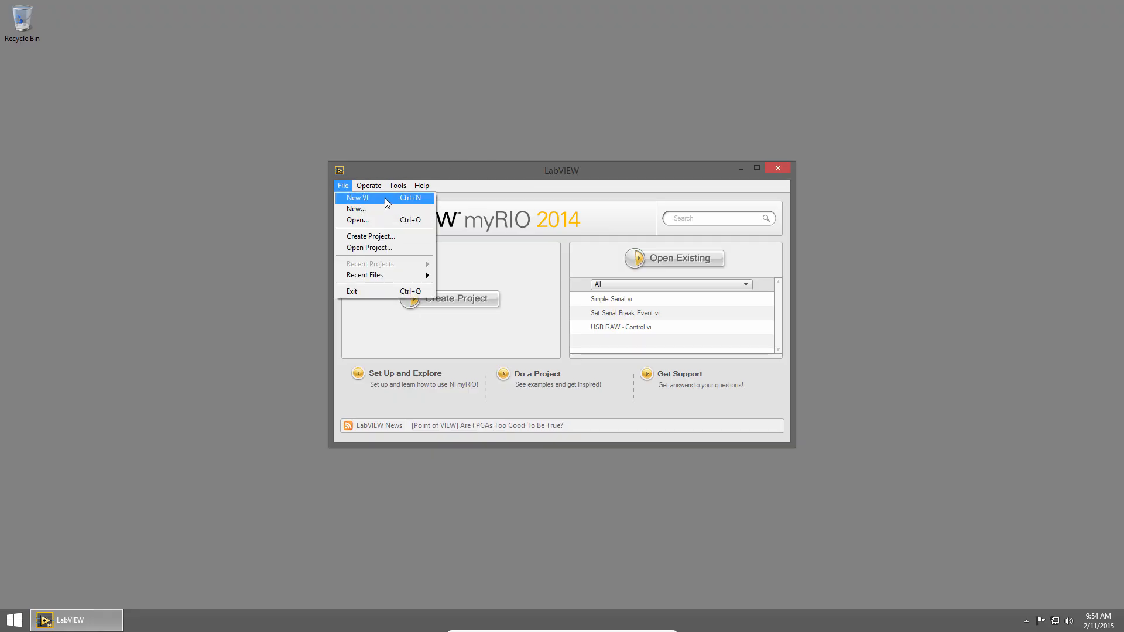
click(358, 198)
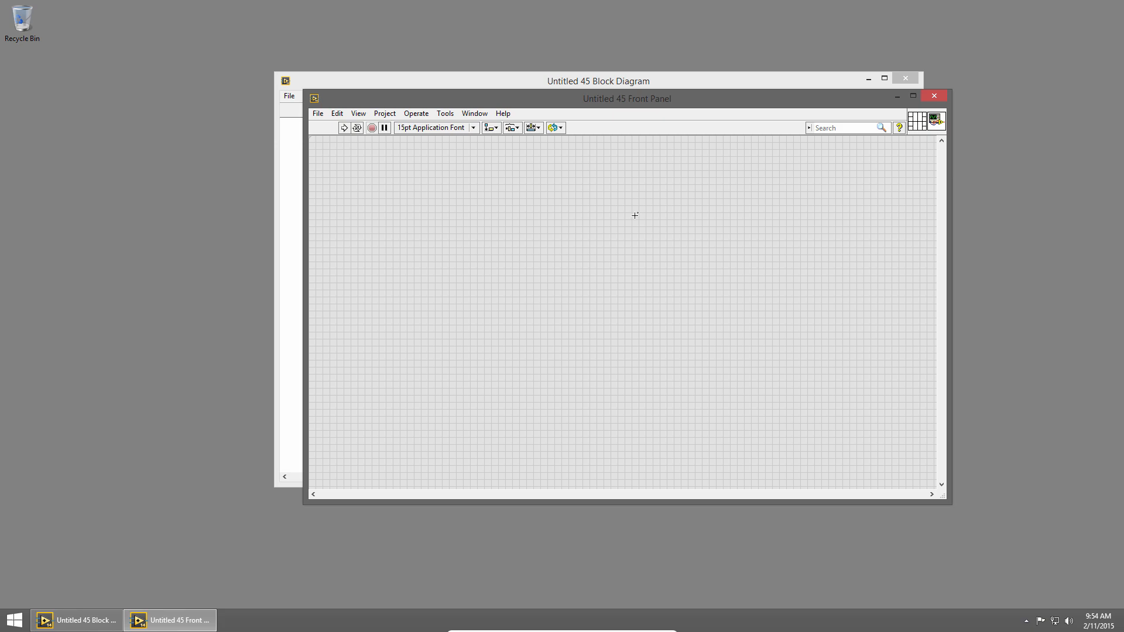
mouse_move(593, 231)
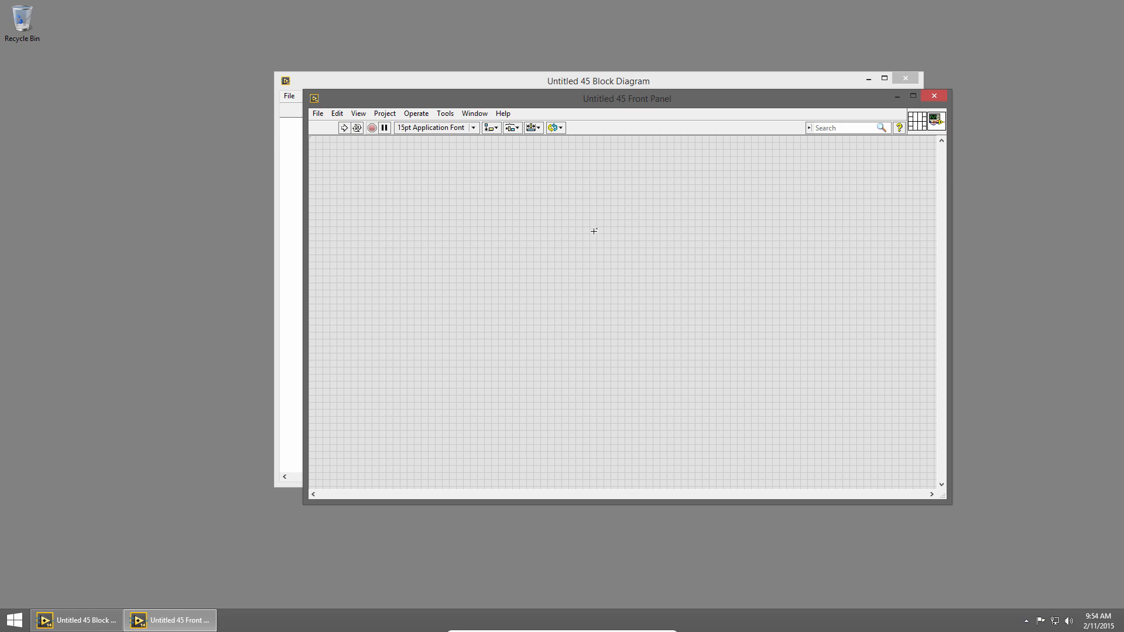
mouse_move(616, 233)
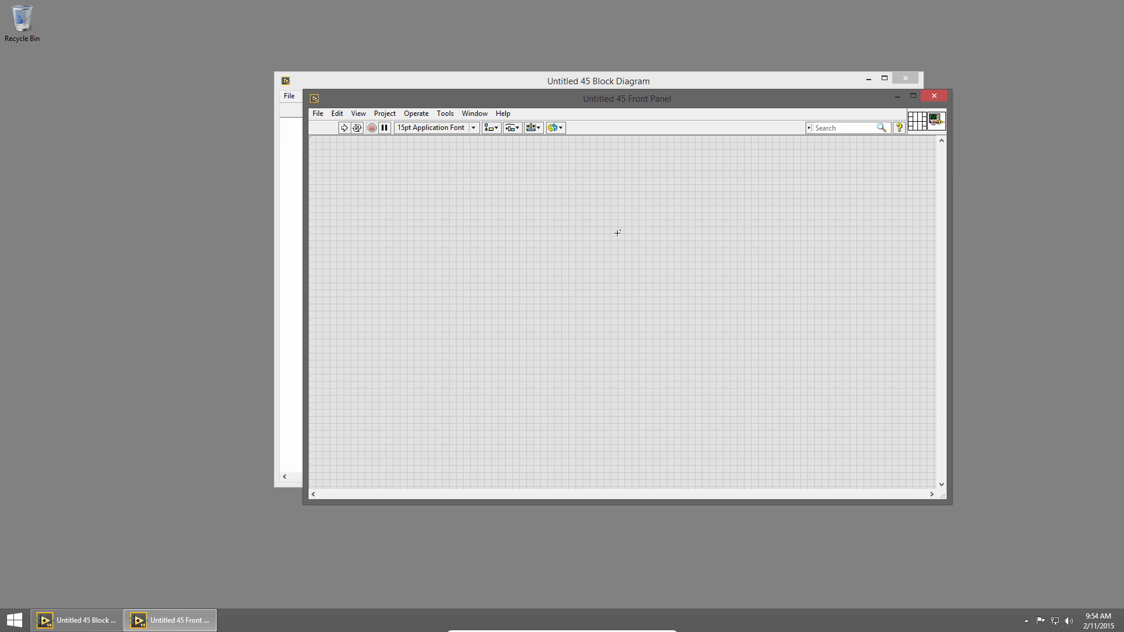
mouse_move(609, 232)
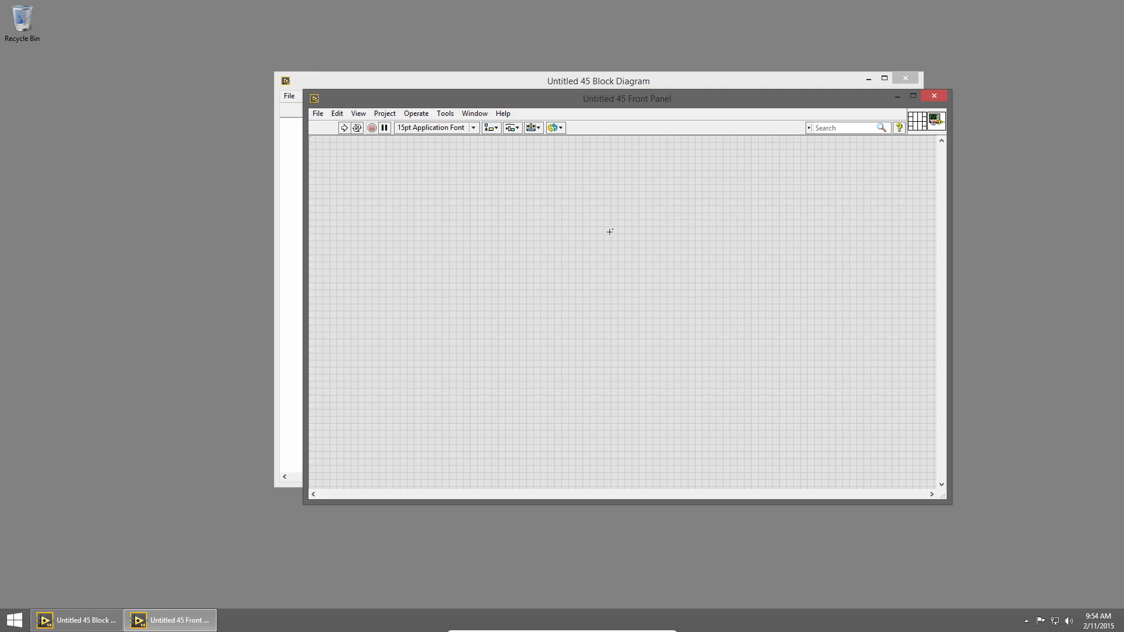
Bring up the Controls palette over the empty front panel
right_click(609, 231)
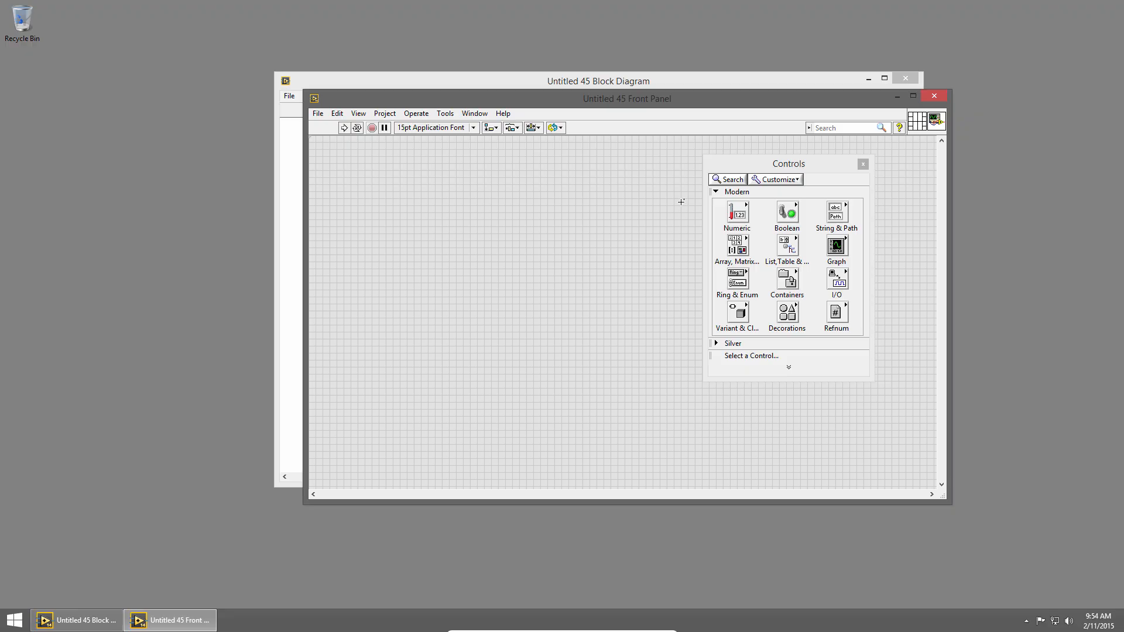
mouse_move(653, 183)
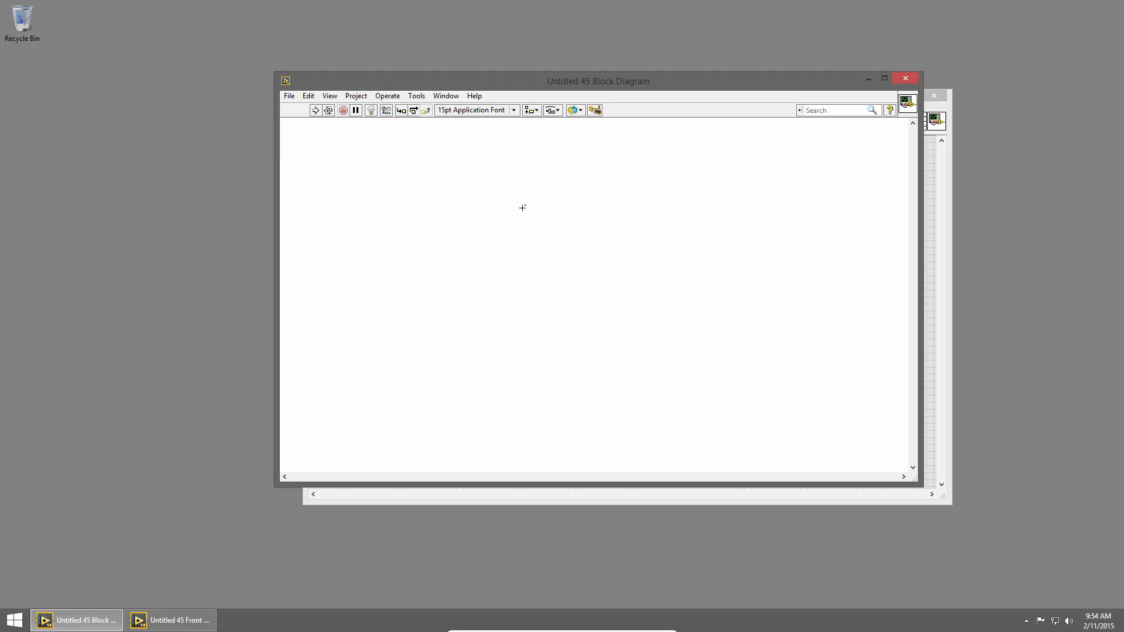
mouse_move(555, 217)
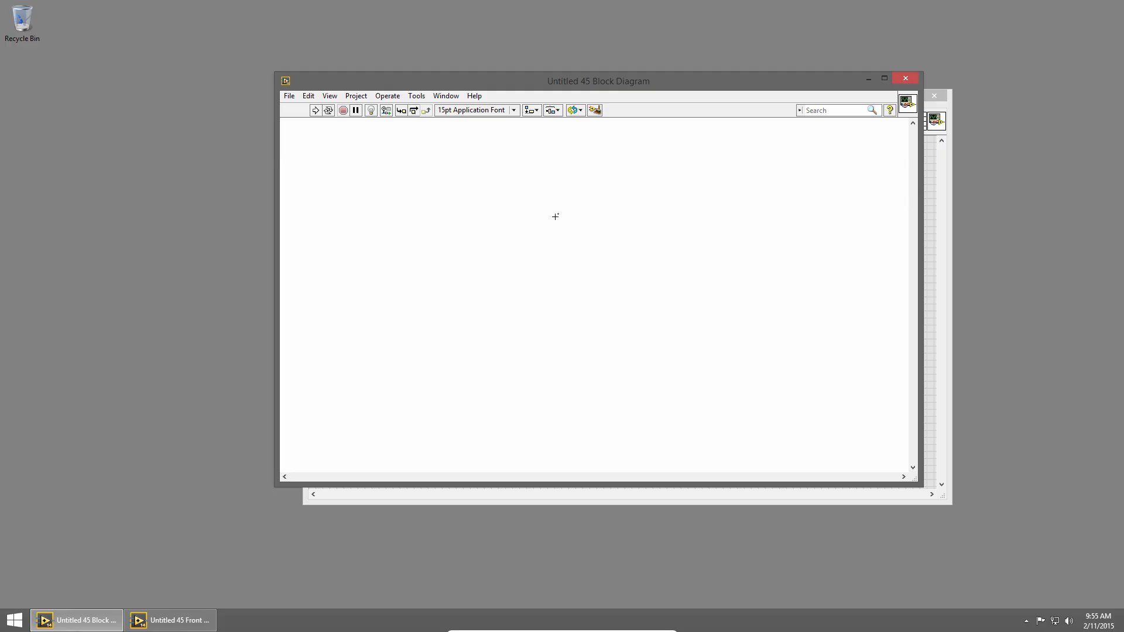
Bring up the Functions palette on the block diagram and move it aside
right_click(555, 216)
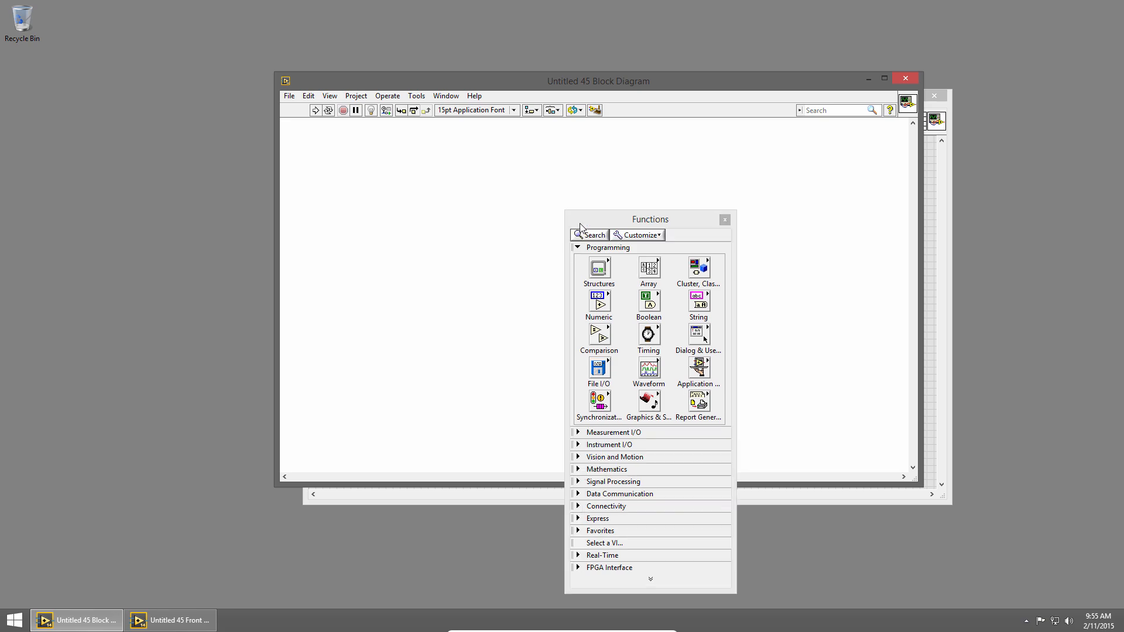
drag(648, 219, 765, 151)
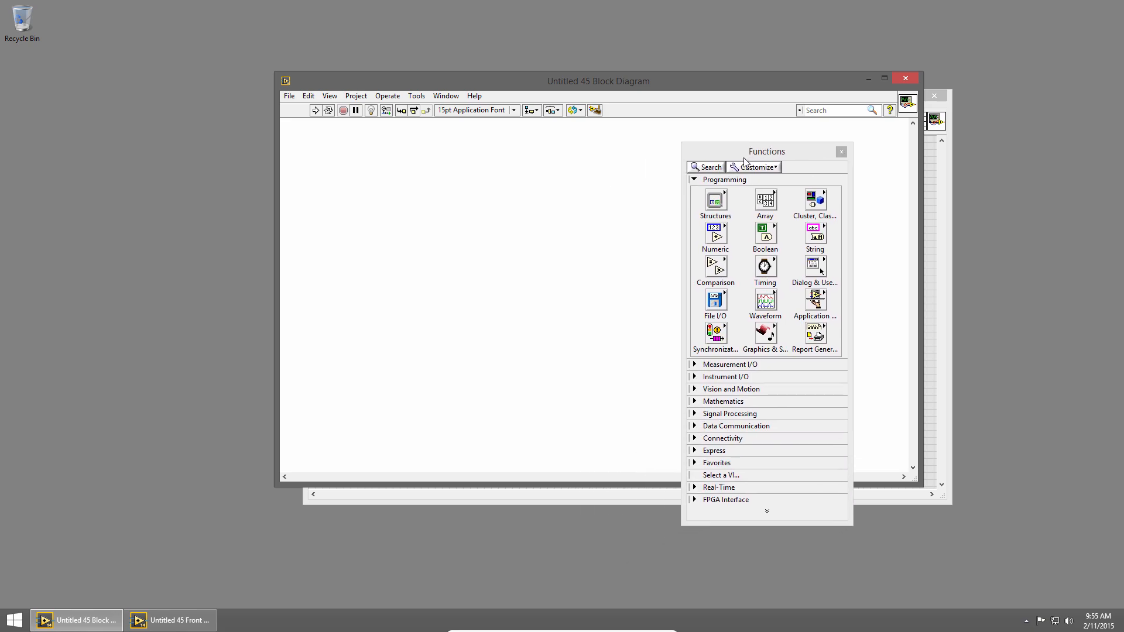
mouse_move(742, 161)
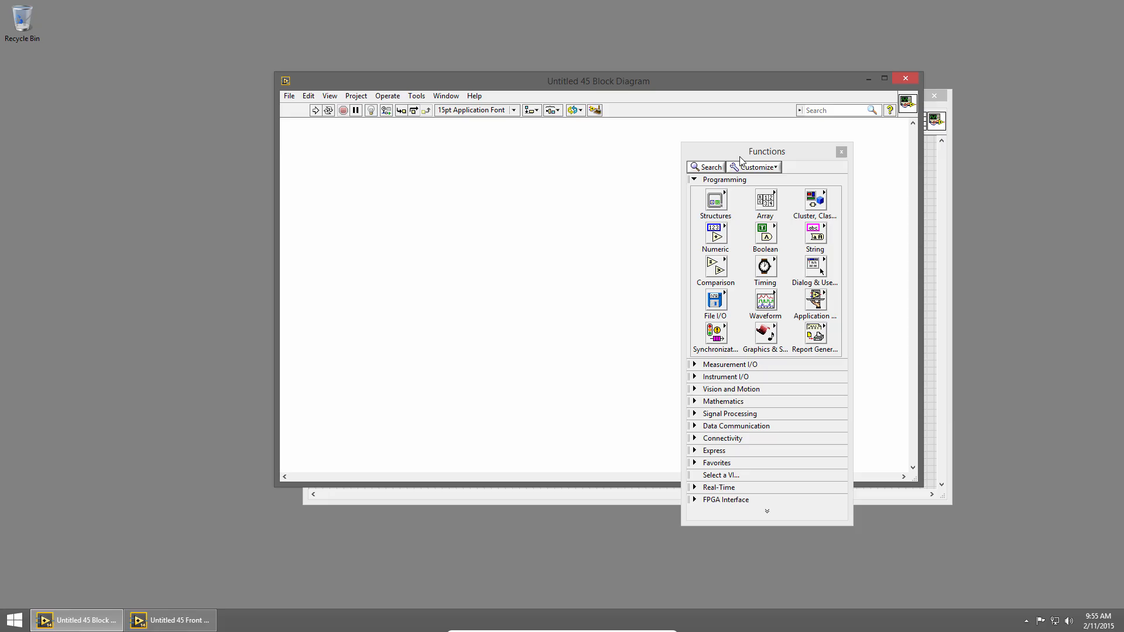
mouse_move(745, 155)
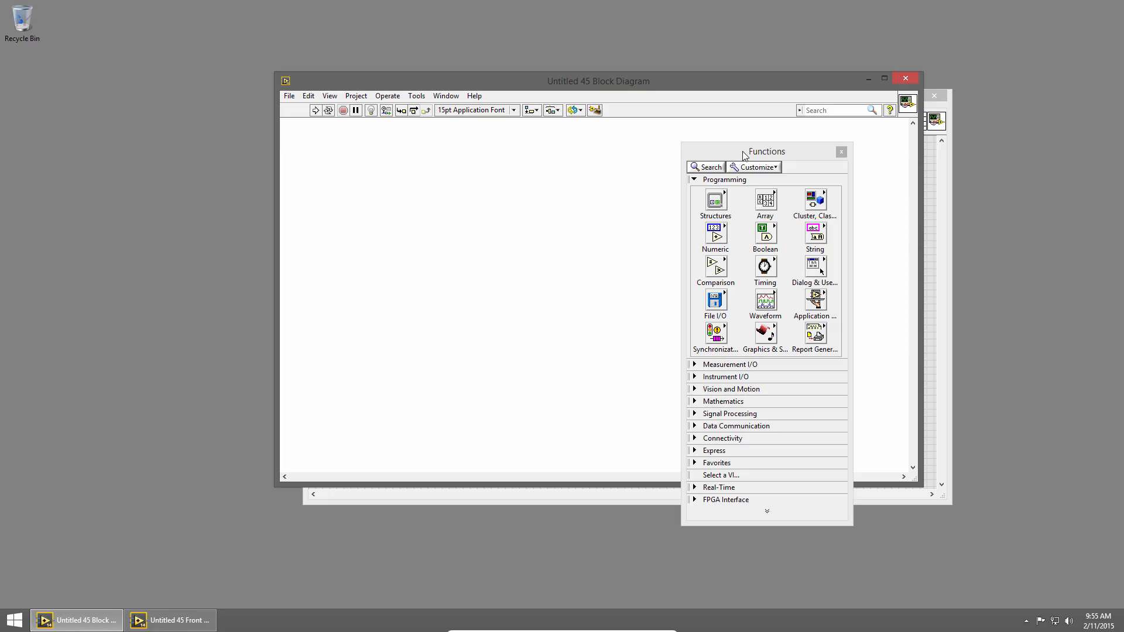
mouse_move(508, 160)
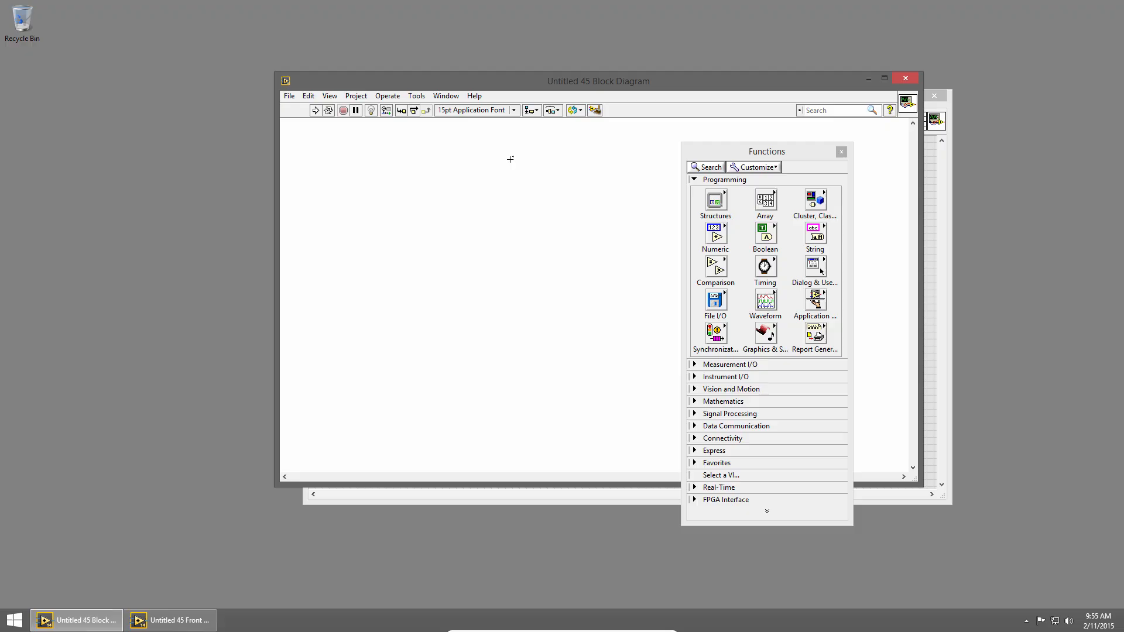
mouse_move(465, 142)
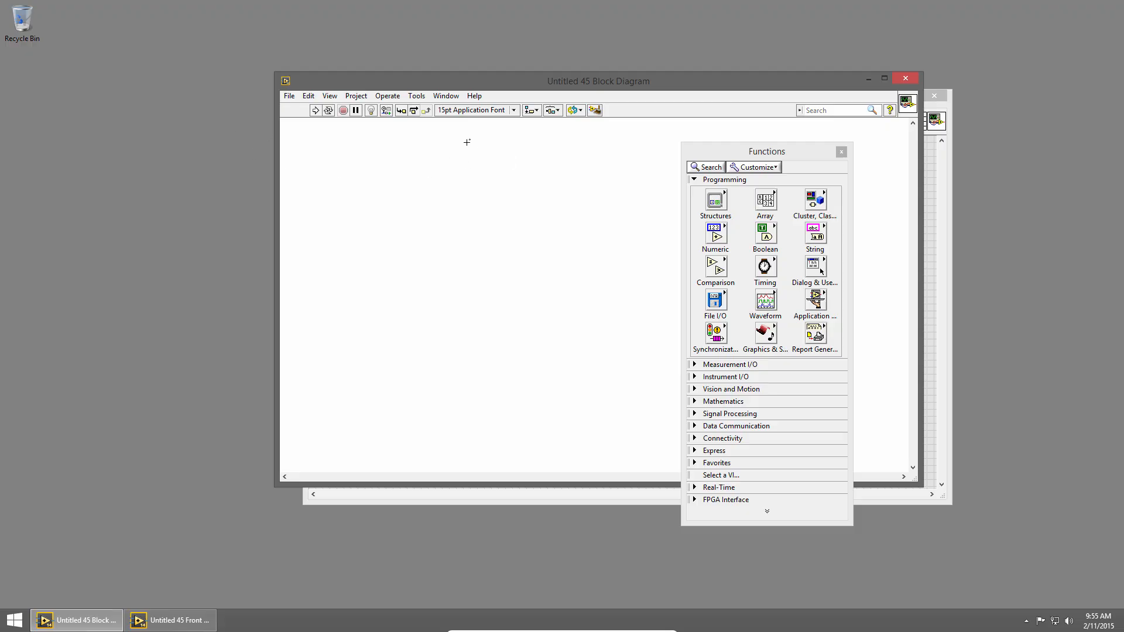
Tile the front panel above the block diagram and move the Functions palette to the lower right
click(446, 96)
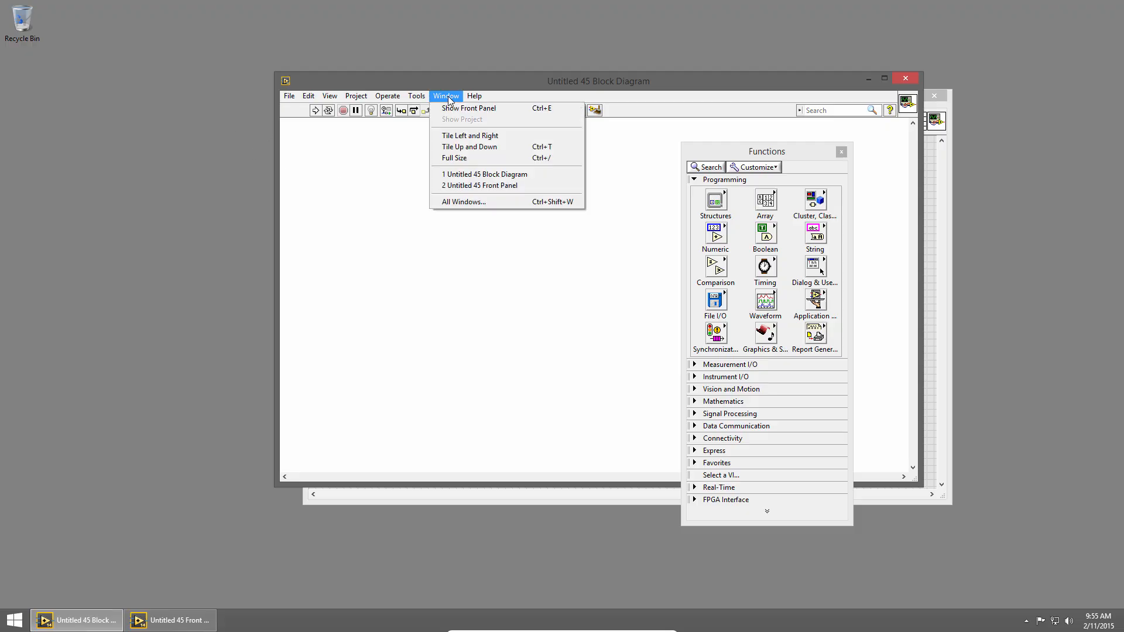
mouse_move(471, 151)
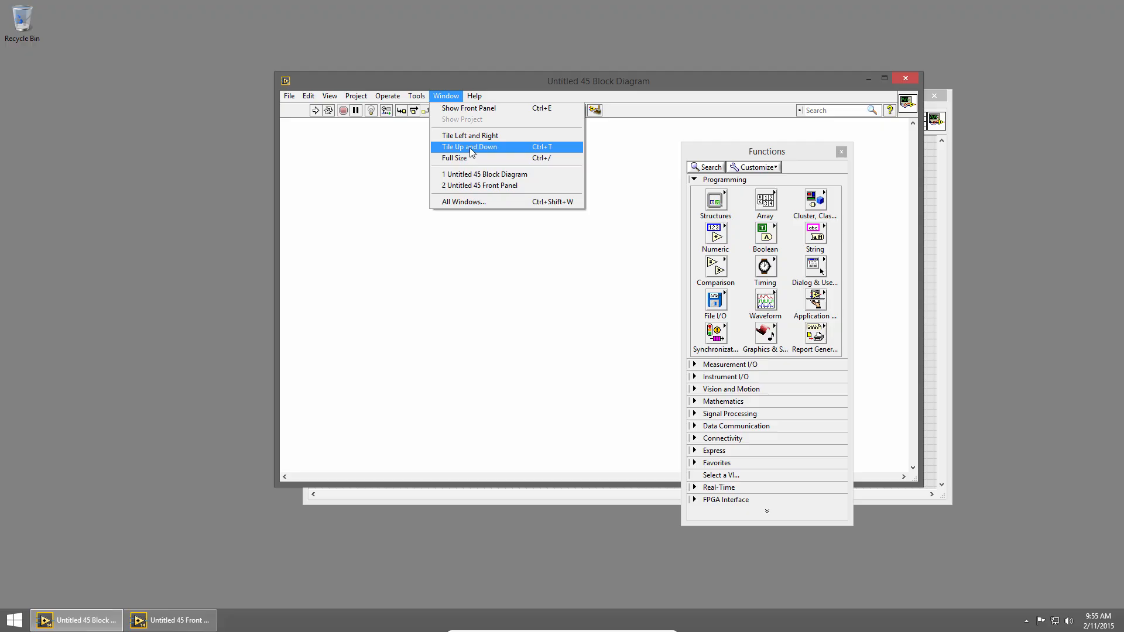
click(470, 147)
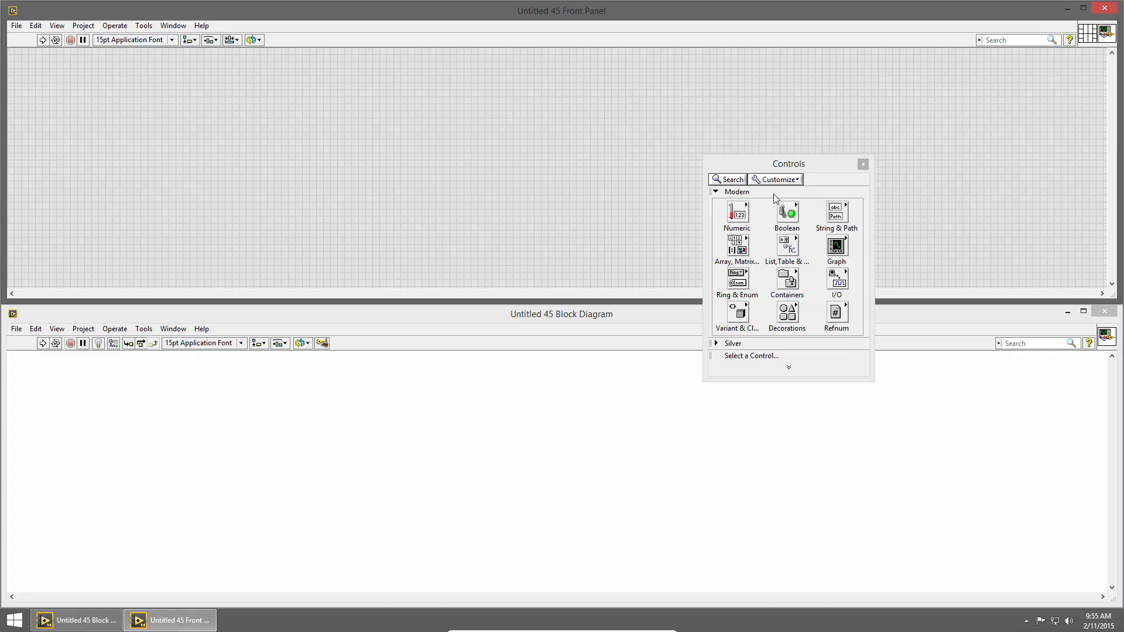
drag(787, 164, 944, 66)
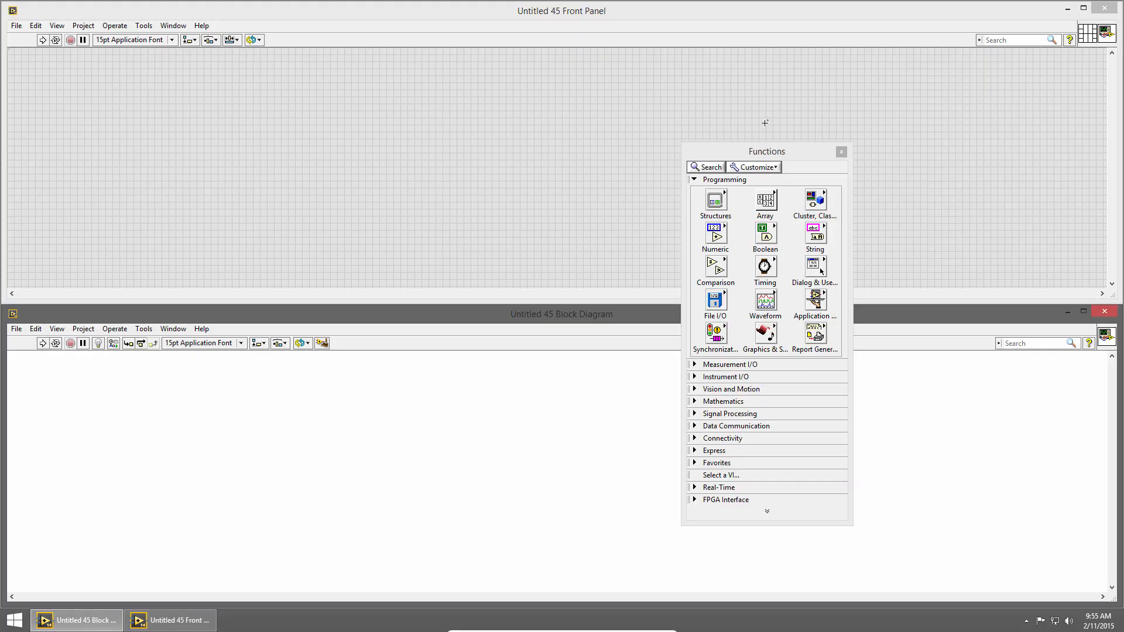
drag(765, 151, 885, 184)
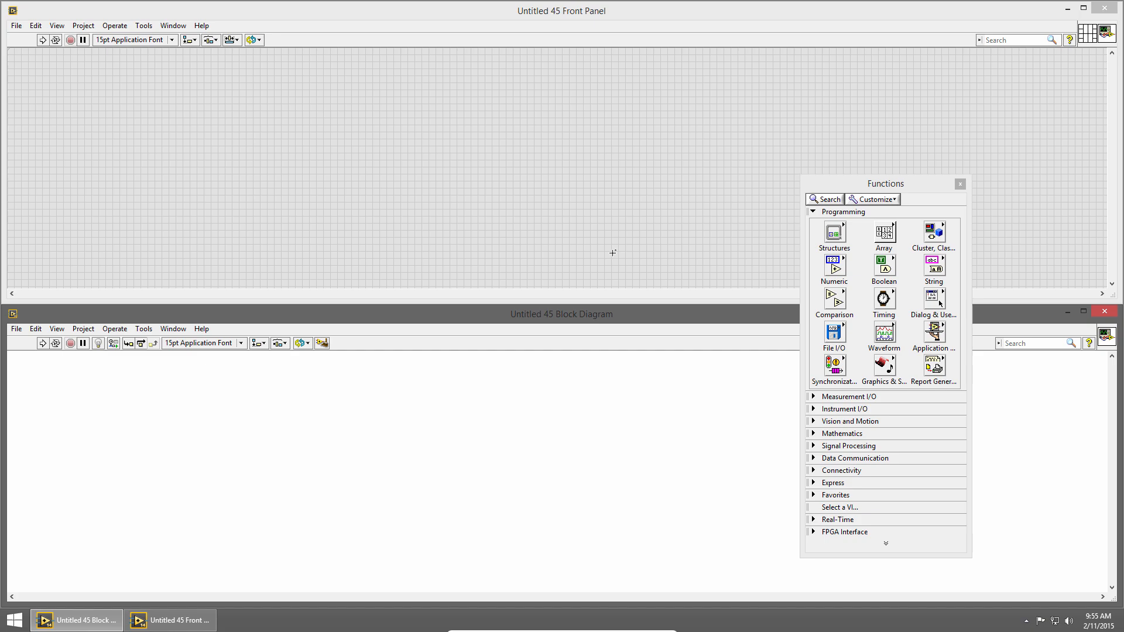
mouse_move(606, 262)
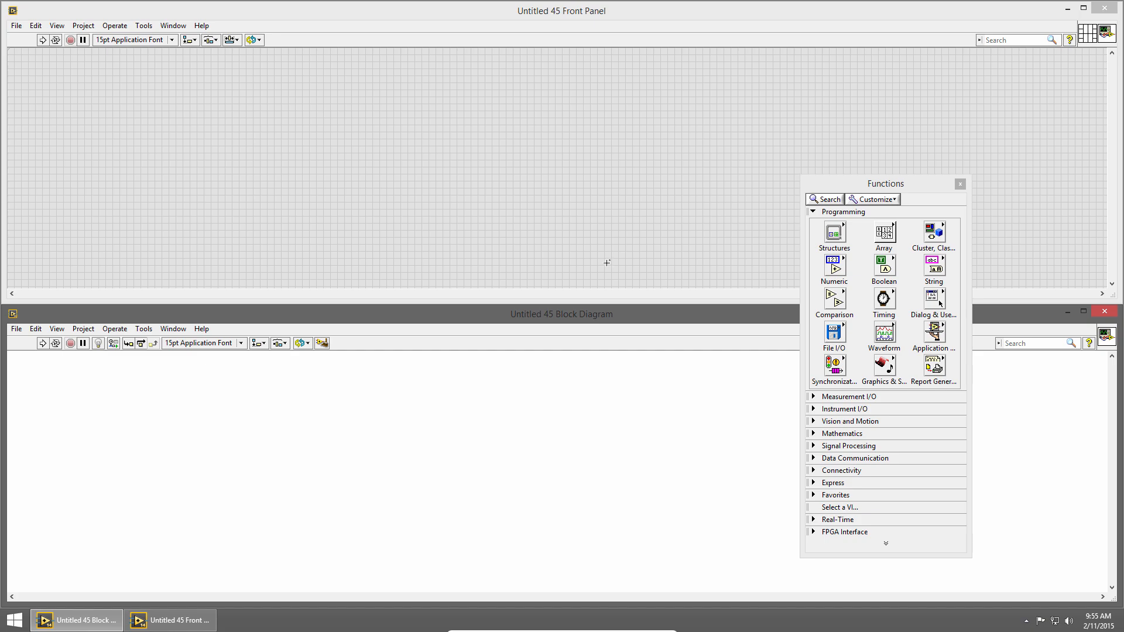